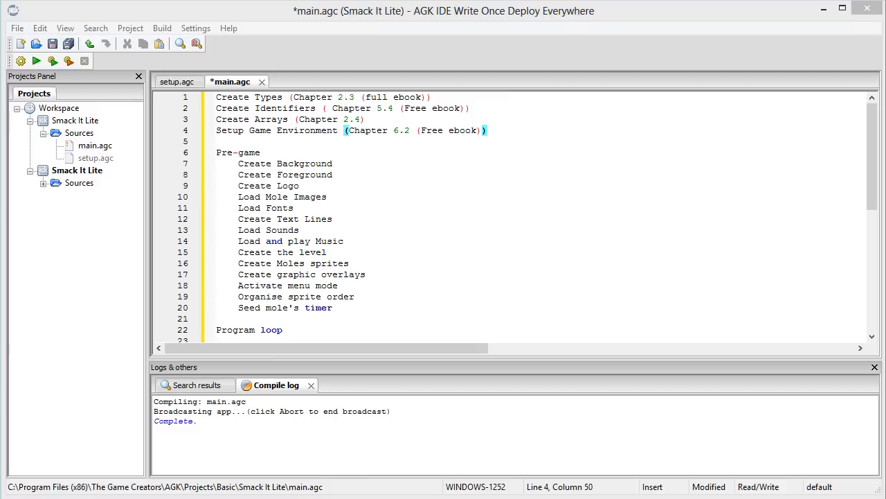
mouse_move(21, 72)
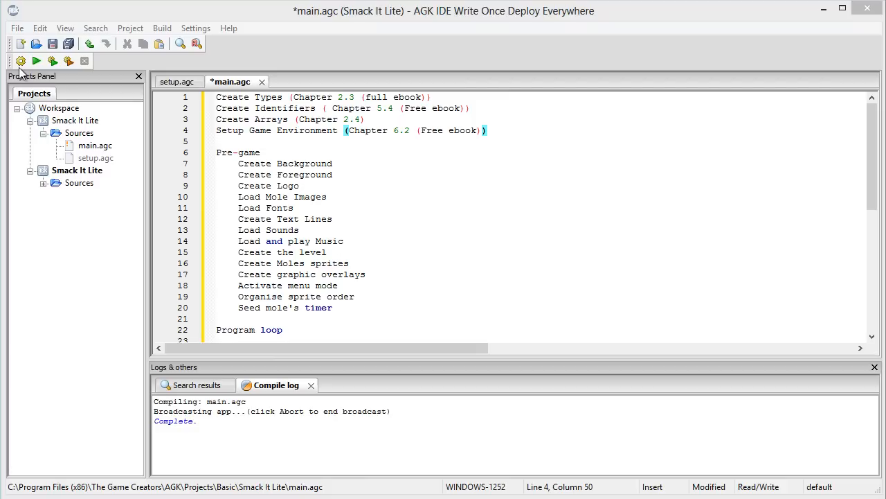
Step: Run the finished Smack It Lite game, start a new game, whack a mole and close after Game Over
left_click(36, 61)
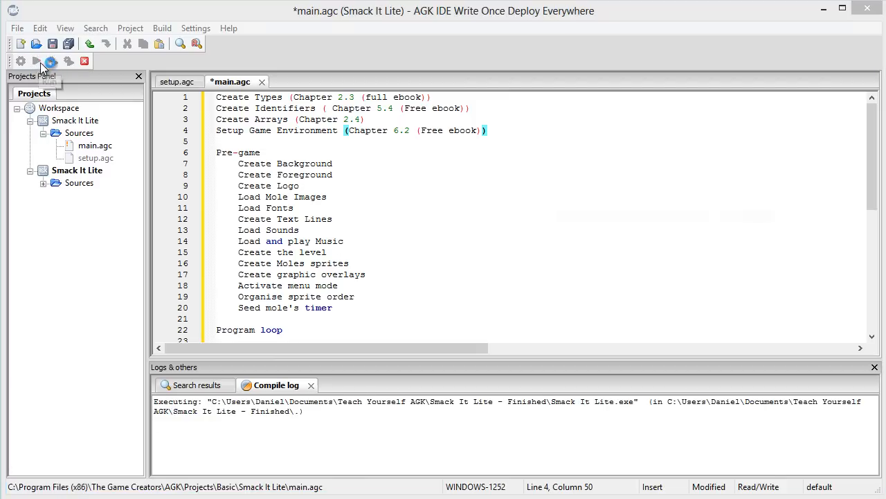
left_click(36, 61)
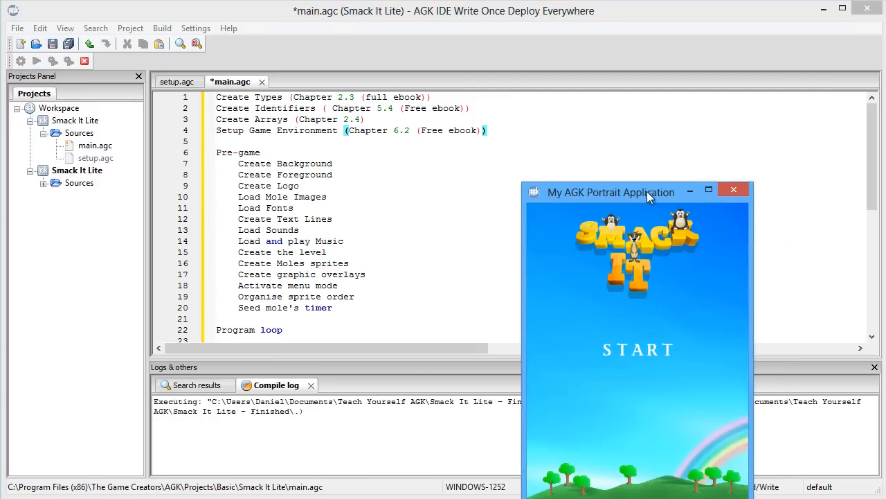
left_click_drag(612, 191, 487, 61)
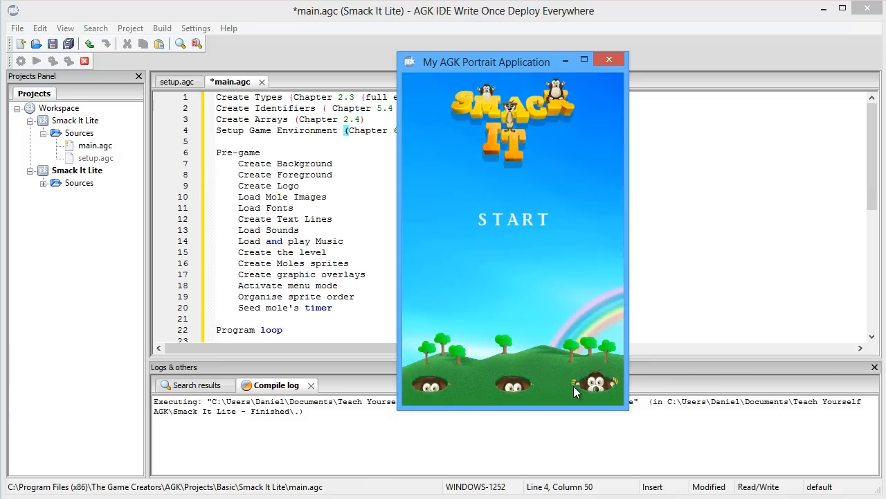
left_click(512, 219)
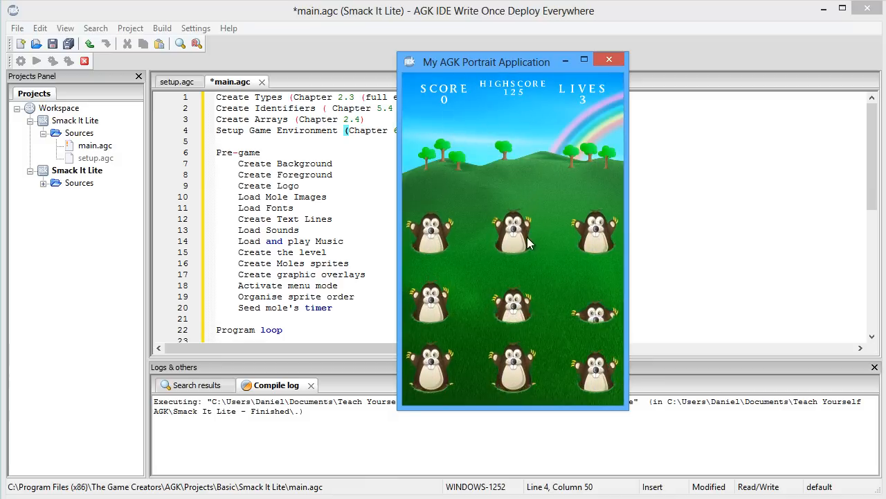
left_click(513, 242)
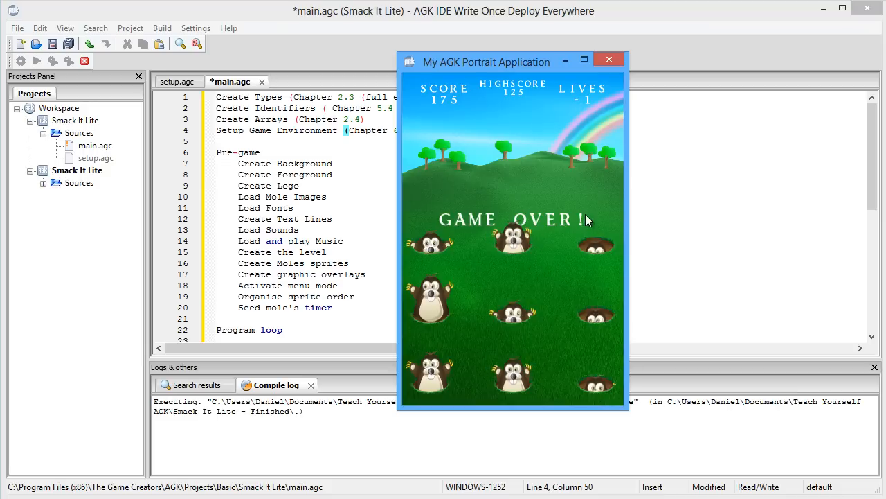
mouse_move(612, 60)
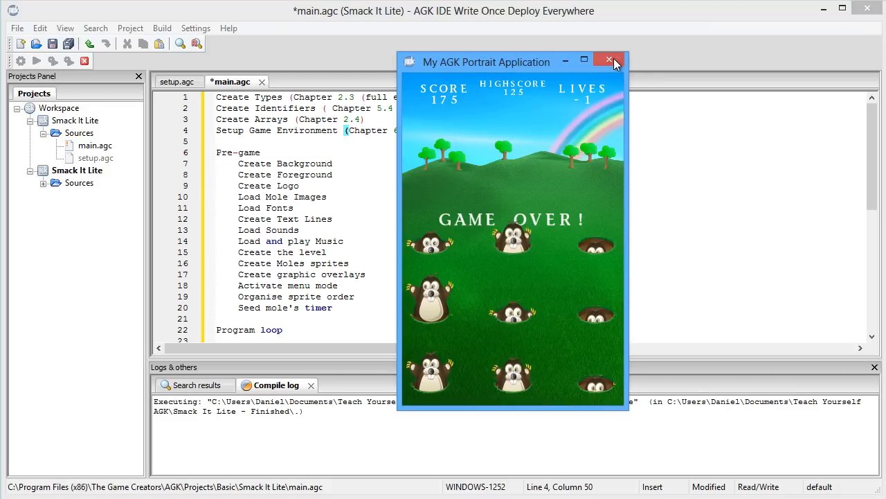
left_click(608, 61)
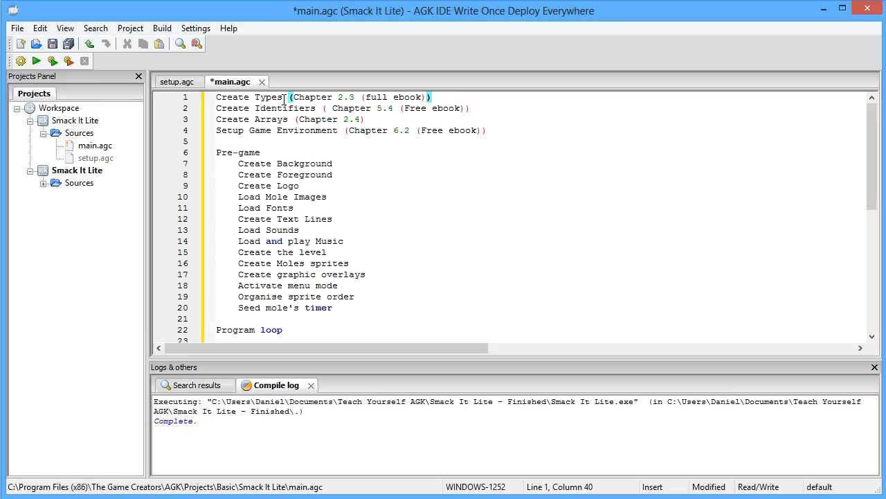
mouse_move(450, 371)
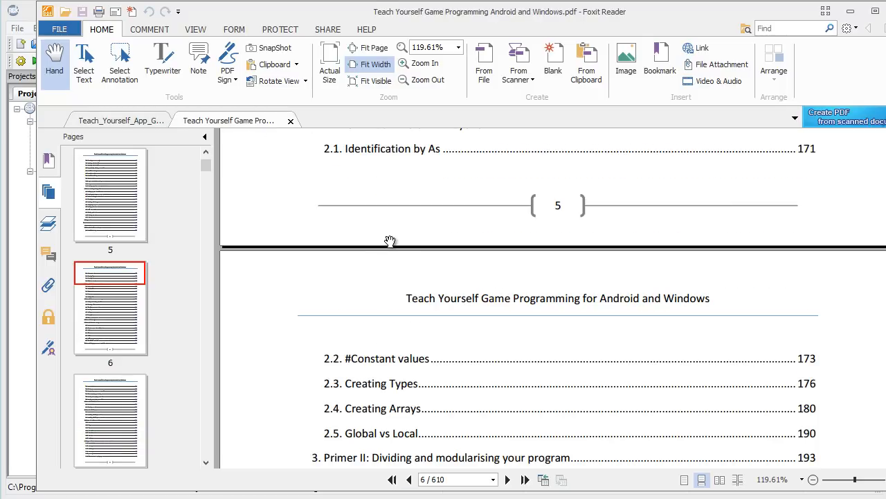
mouse_move(423, 369)
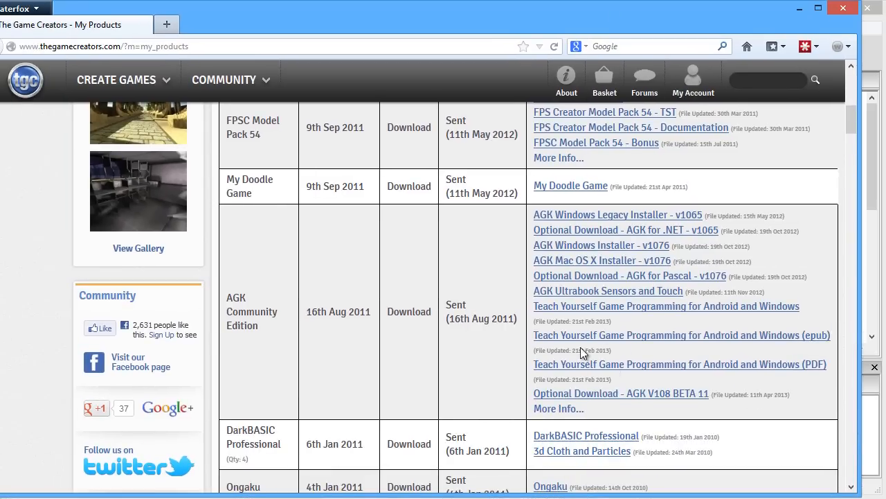
mouse_move(644, 339)
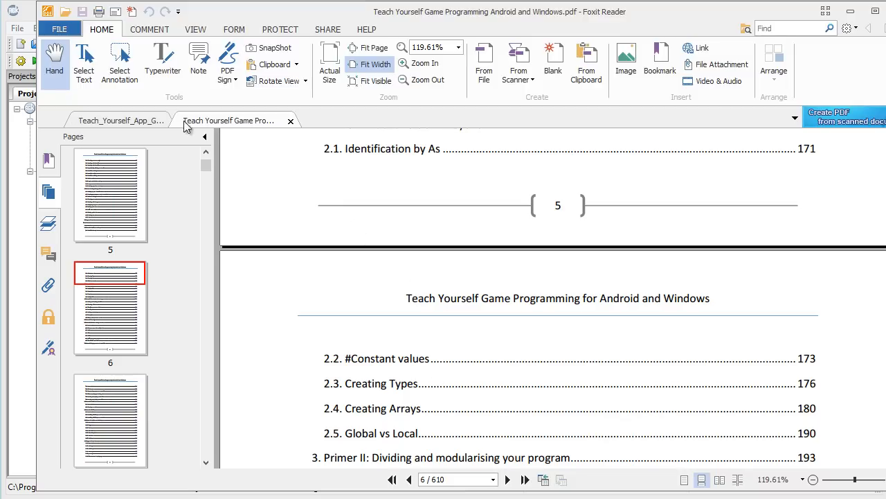
Step: Bring up the App Game Kit ebook and scroll its contents to section 5.4 Identifier as Float
left_click(122, 119)
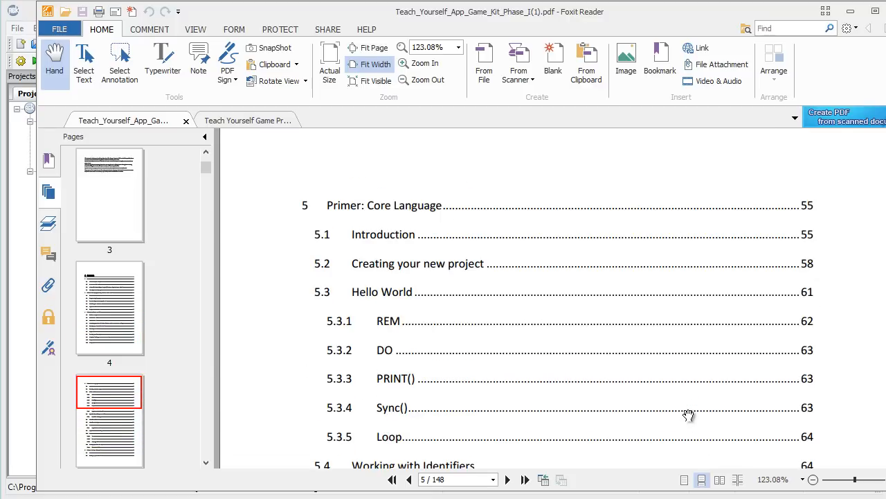
scroll("down", 3)
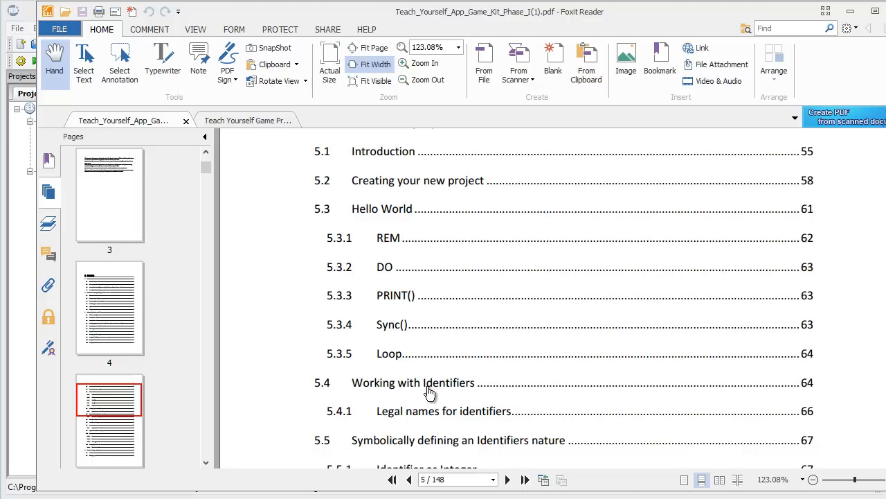
mouse_move(437, 396)
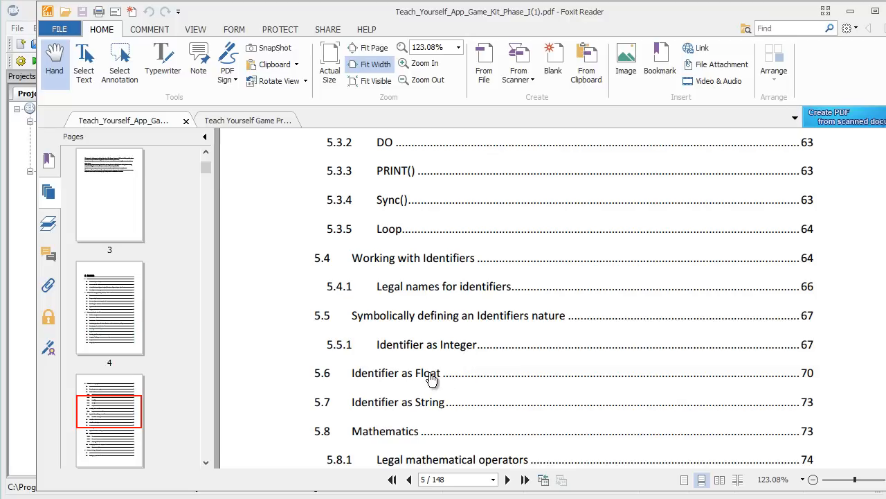
mouse_move(486, 372)
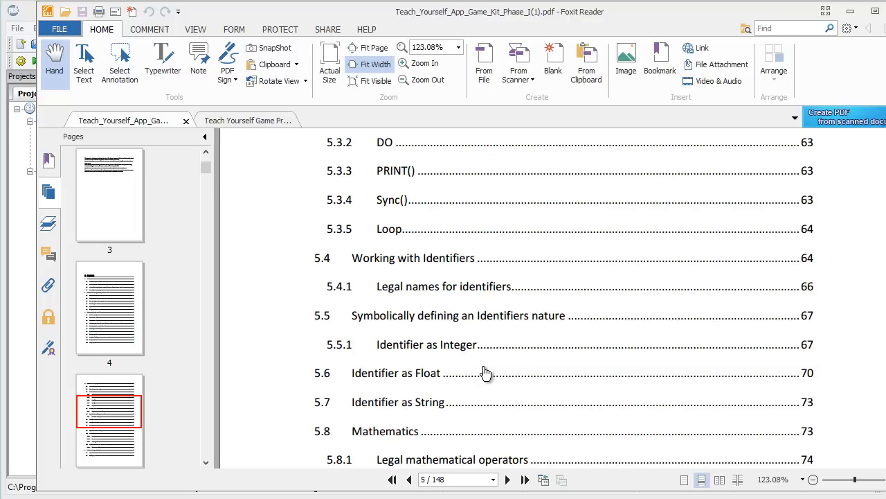
mouse_move(539, 363)
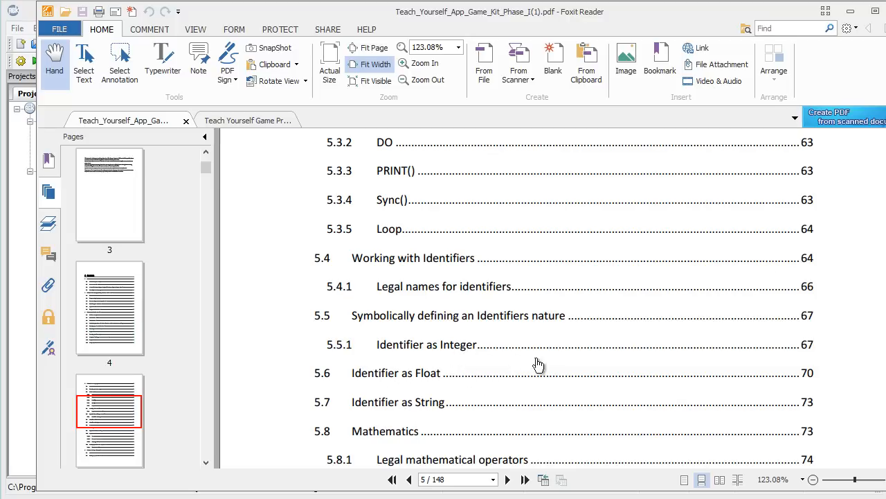
mouse_move(850, 14)
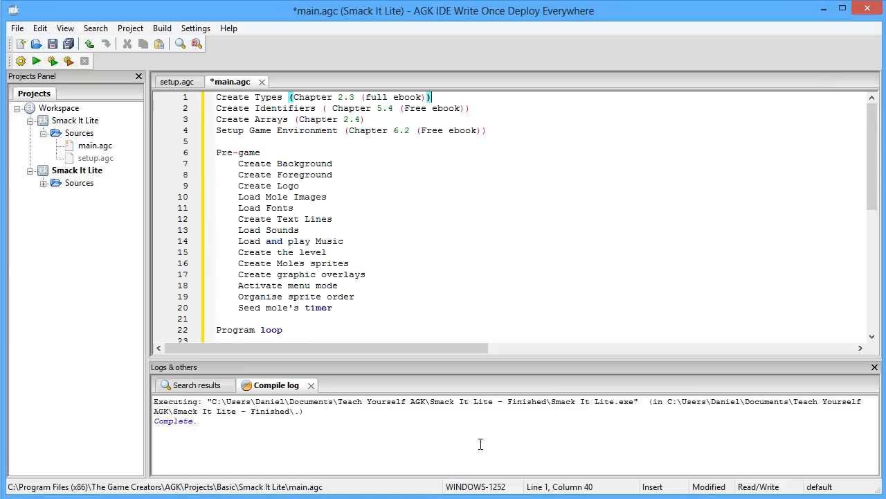
mouse_move(461, 324)
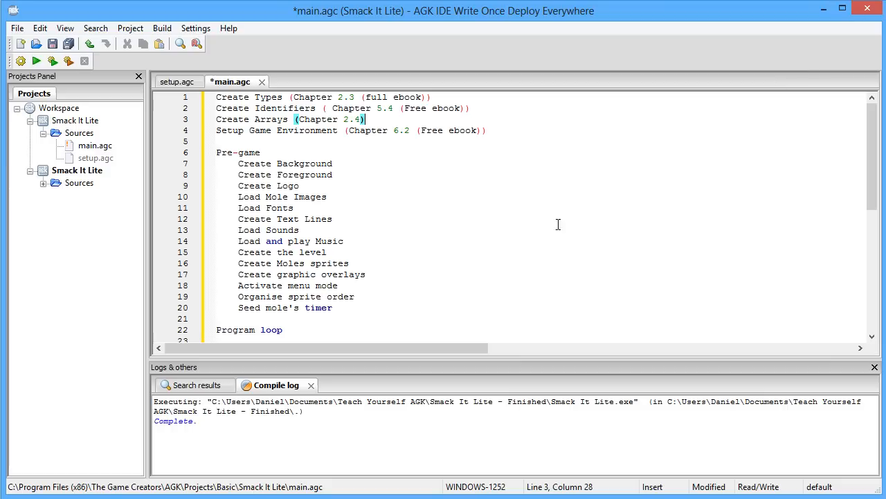
mouse_move(319, 141)
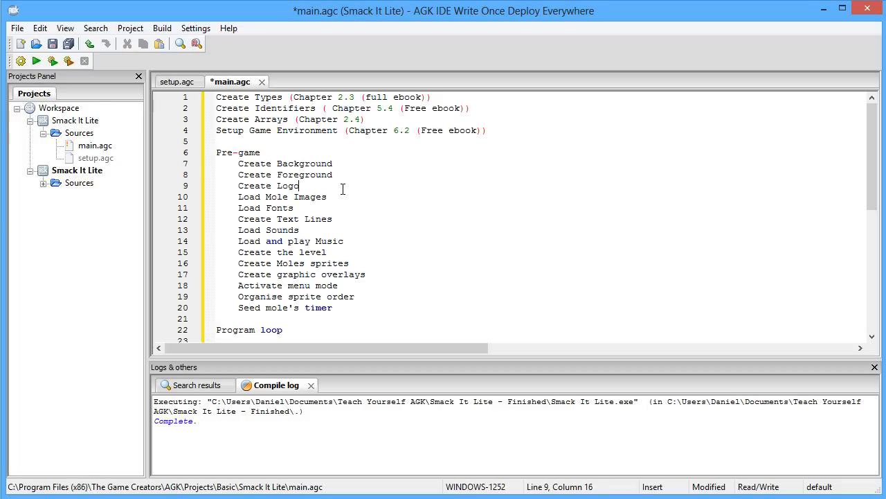
left_click(331, 197)
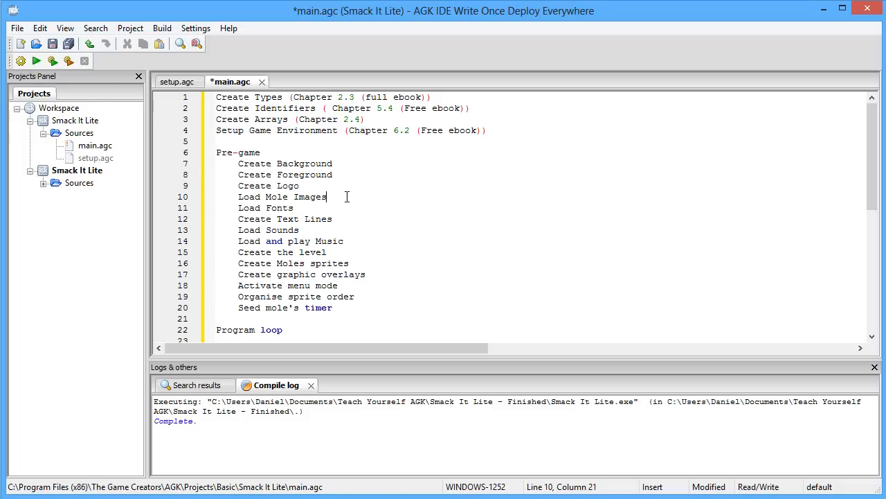
left_click(294, 208)
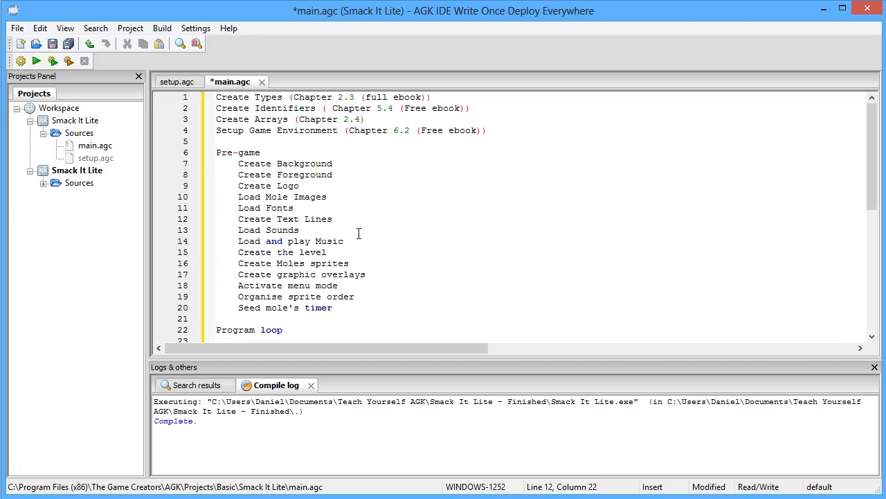
left_click(333, 218)
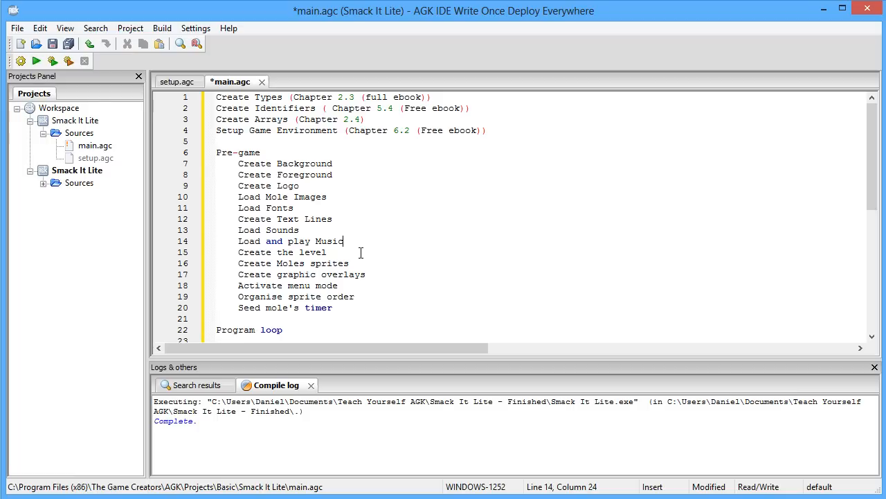
left_click(328, 252)
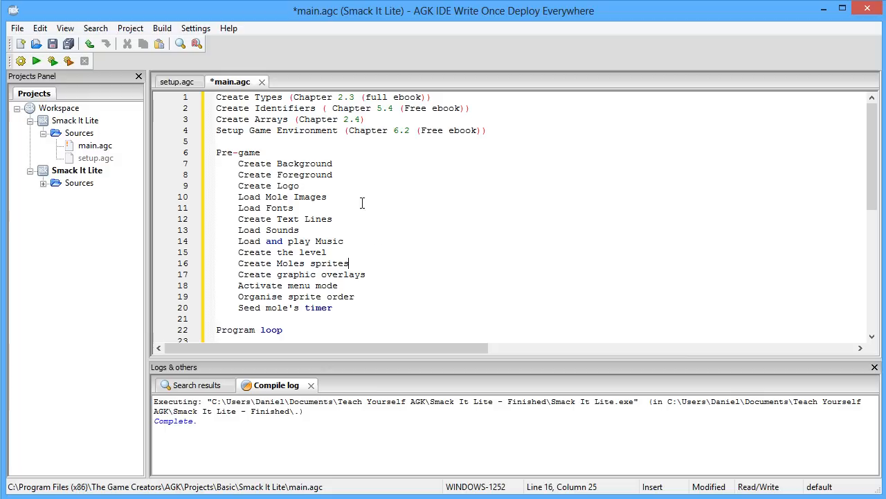
mouse_move(371, 260)
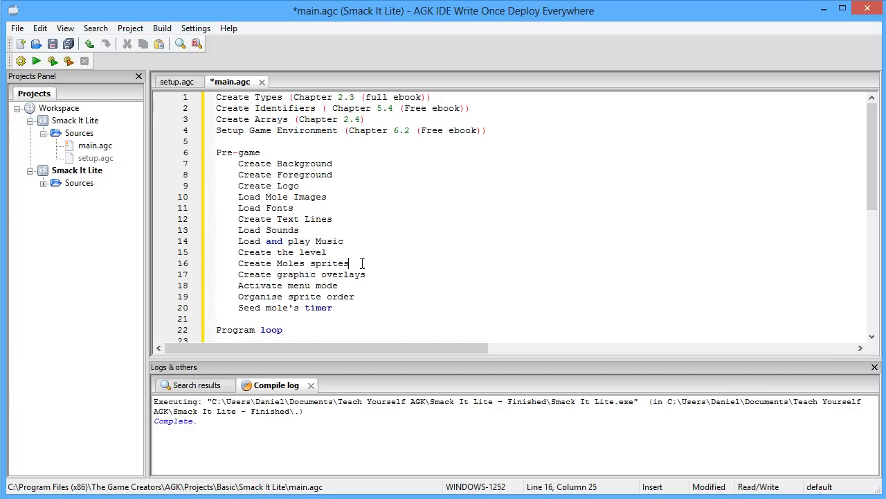
mouse_move(377, 271)
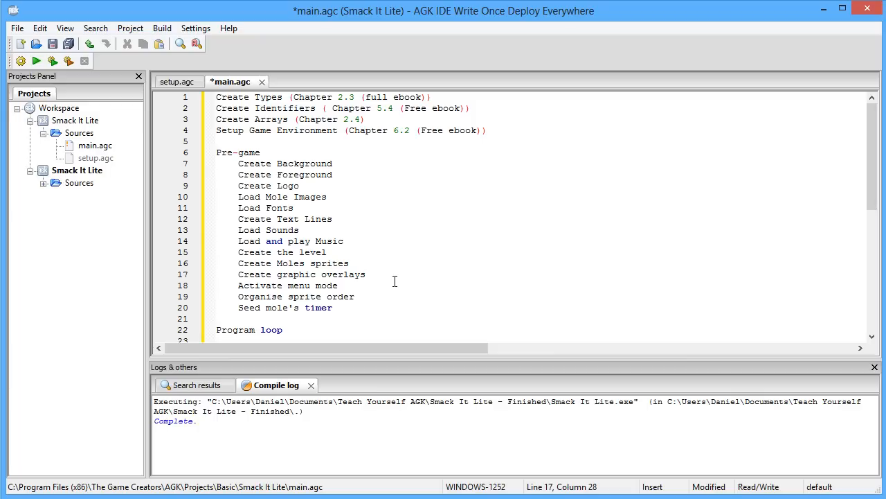
left_click(365, 274)
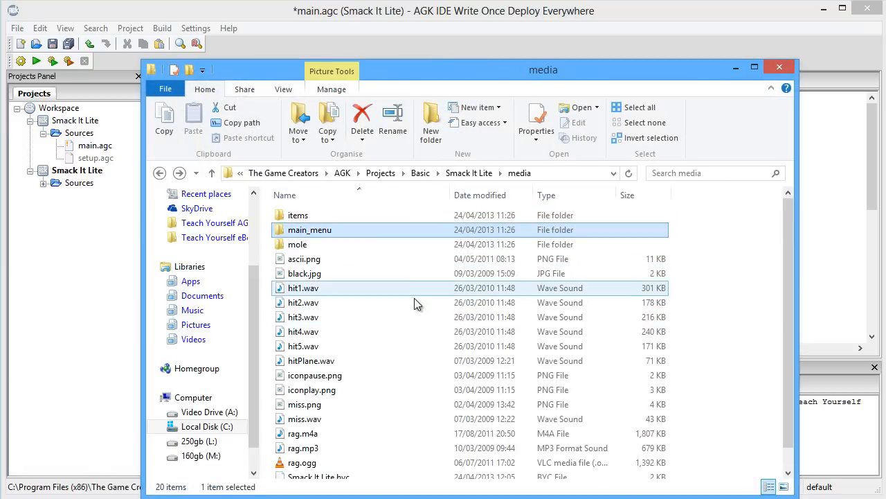
Step: From the media main_menu folder, load foreground.png into GIMP
double_click(310, 230)
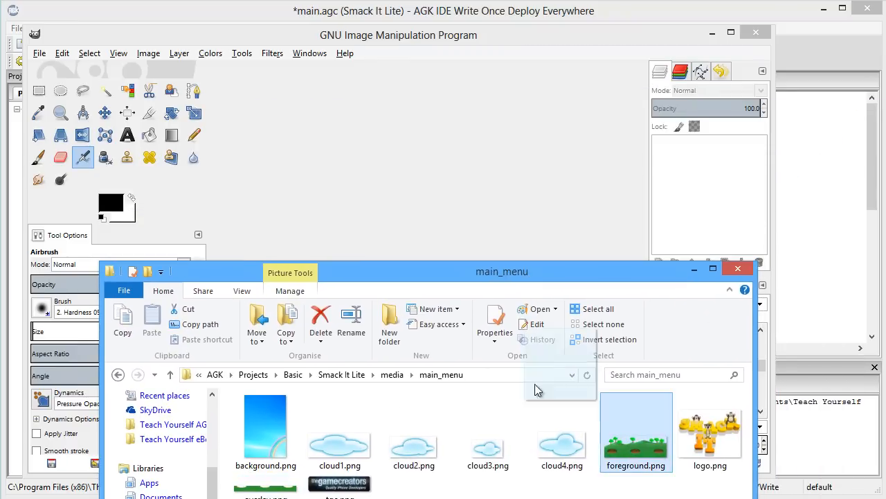
double_click(635, 426)
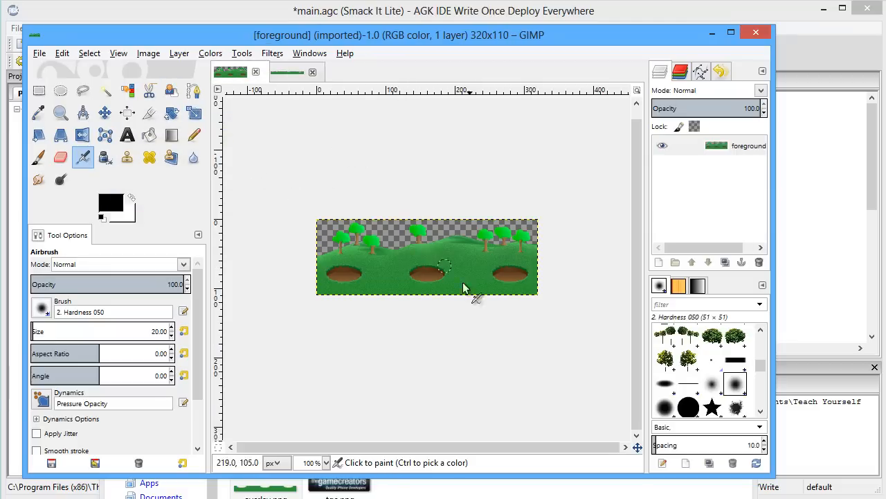
mouse_move(321, 286)
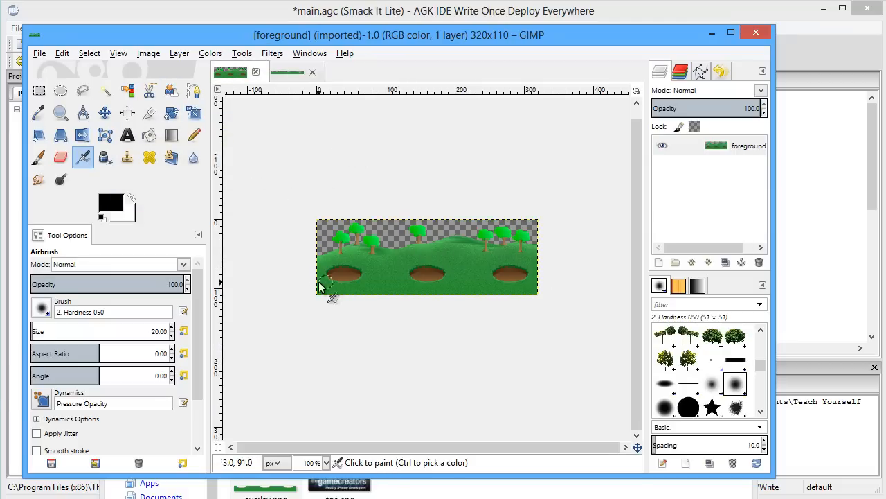
mouse_move(429, 249)
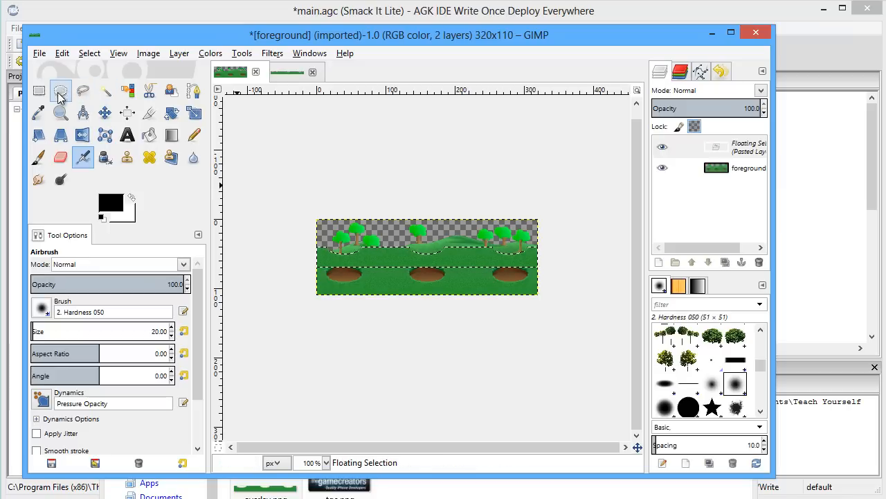
Step: Drag the floating copy of the hills down and line it up with the three mole holes
left_click(105, 112)
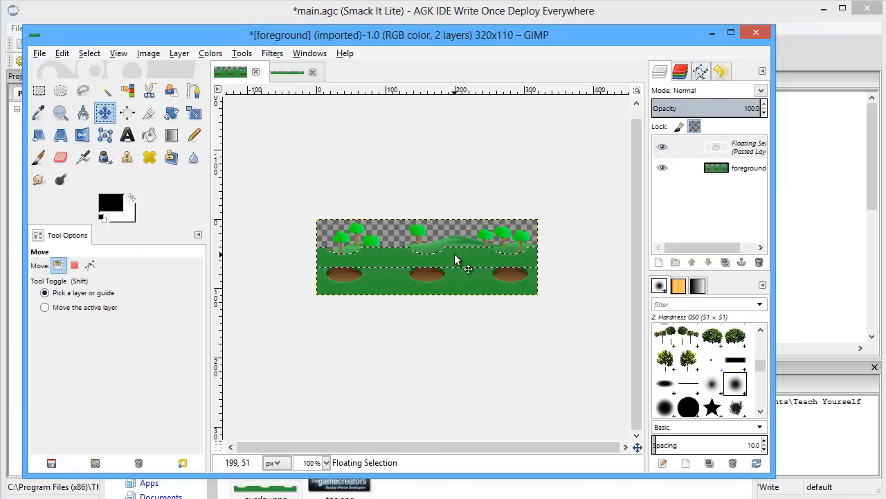
left_click_drag(457, 260, 457, 290)
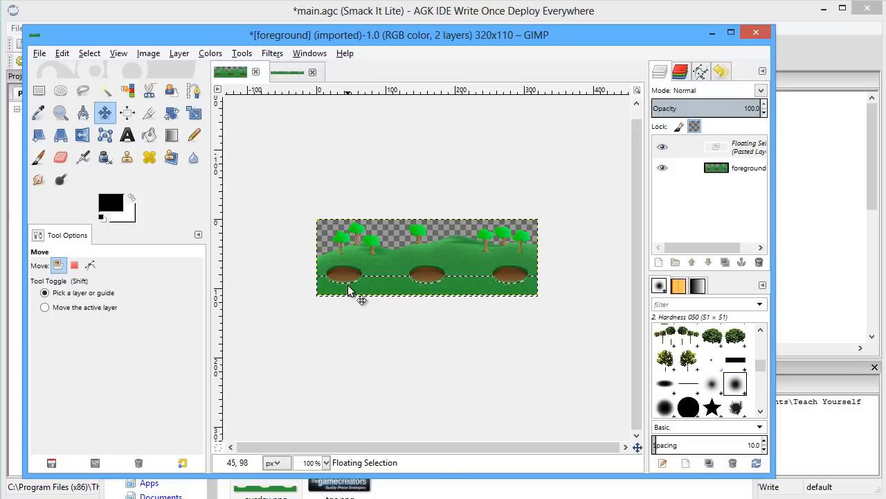
mouse_move(371, 294)
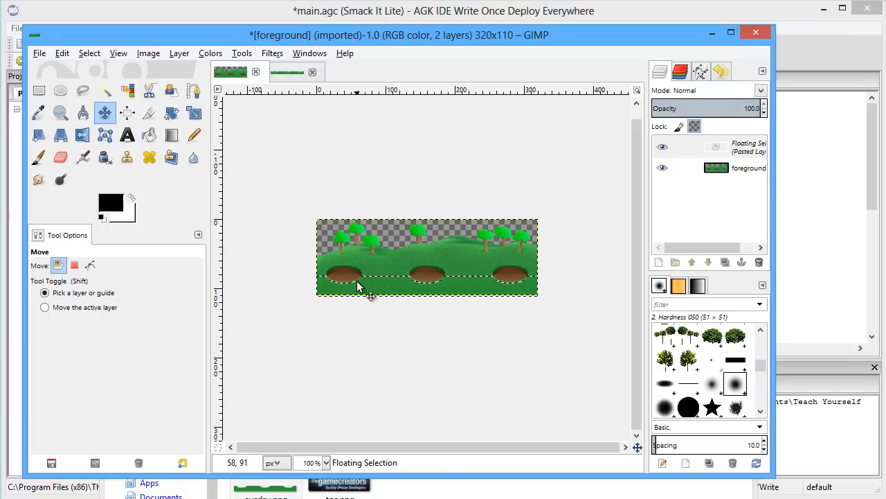
left_click_drag(371, 293, 360, 297)
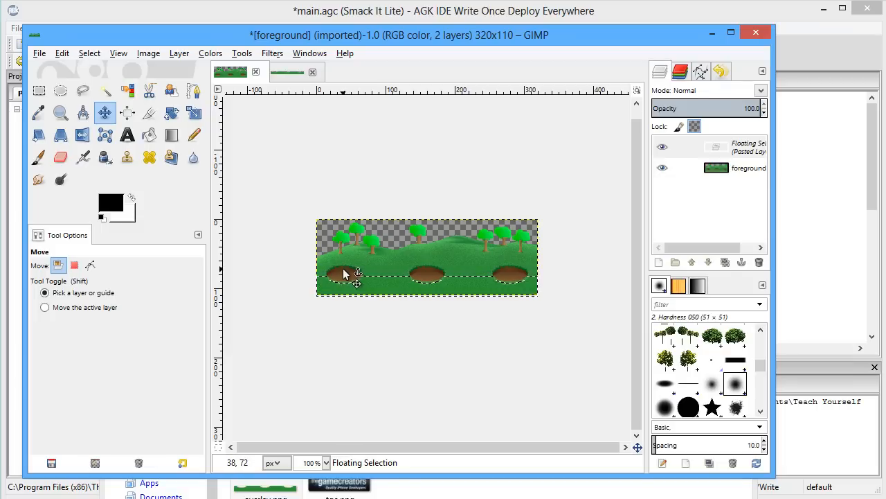
left_click_drag(343, 273, 367, 289)
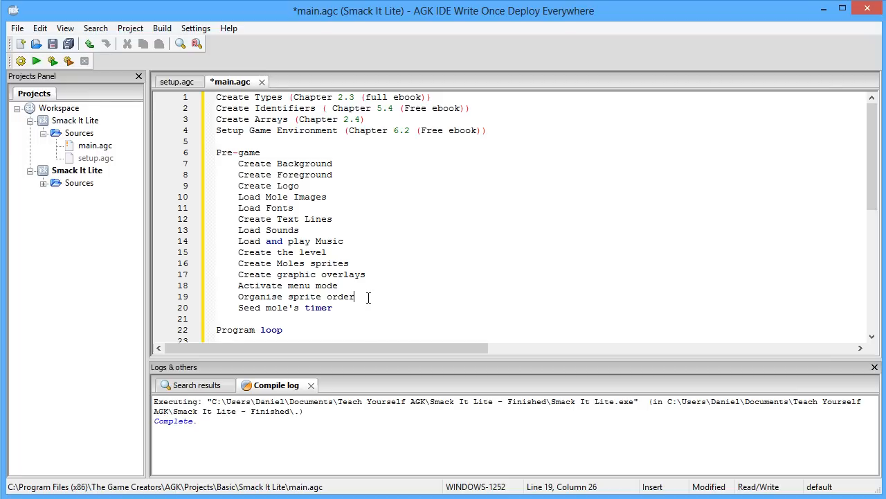
mouse_move(382, 341)
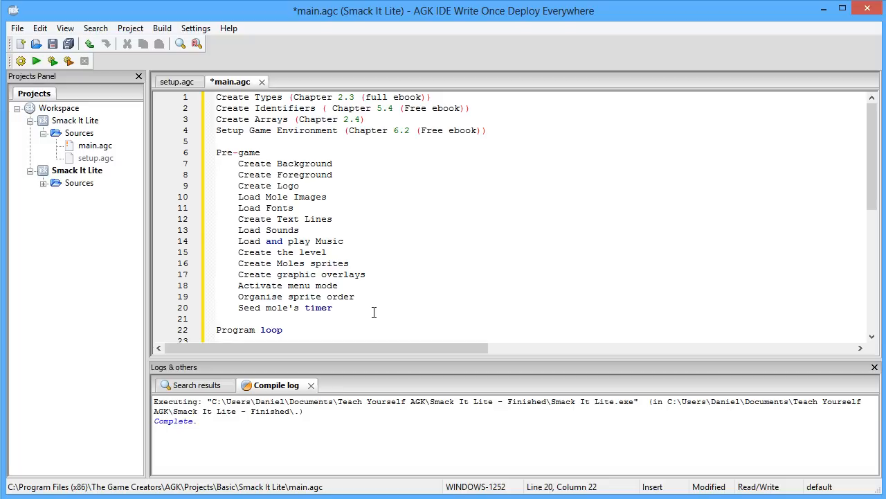
scroll("down", 3)
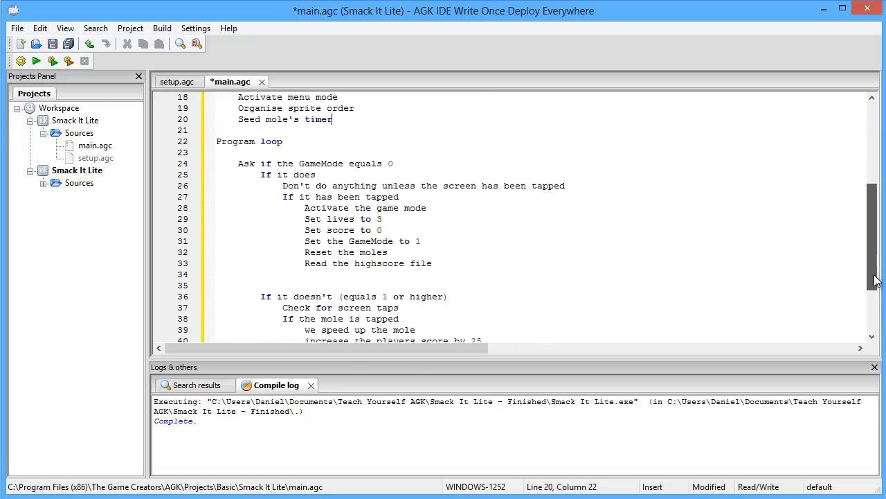
scroll("down", 3)
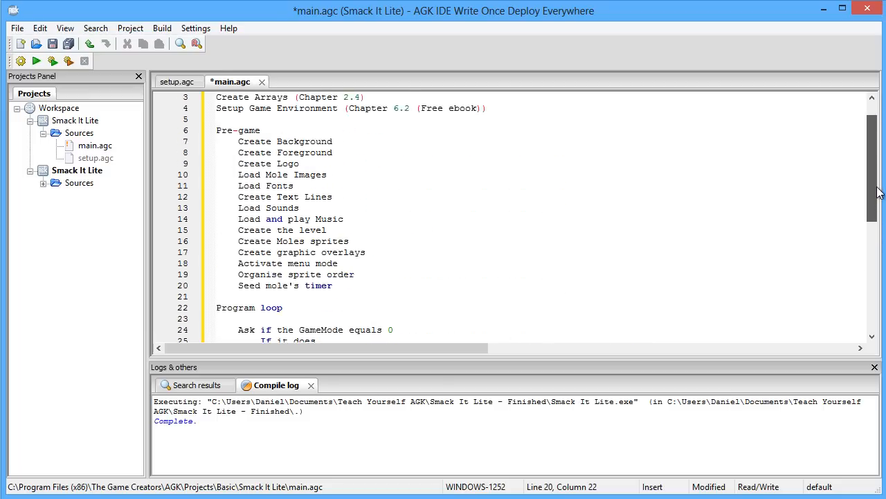
scroll("up", 3)
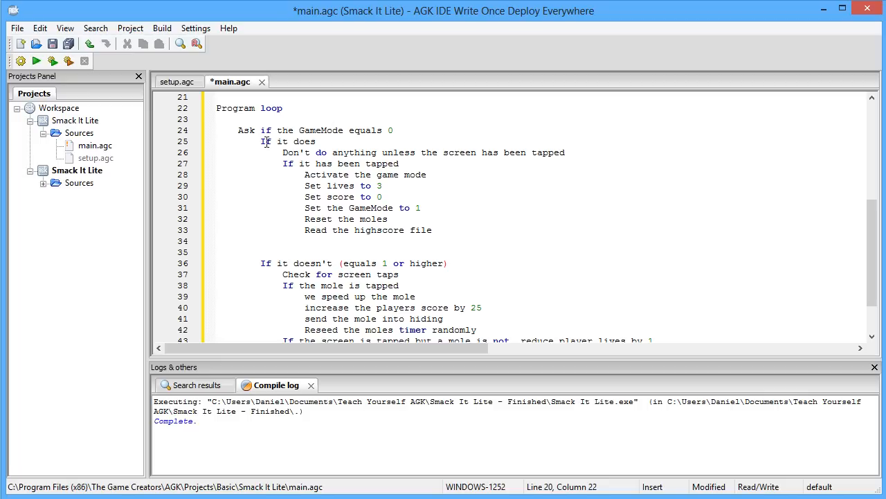
mouse_move(543, 153)
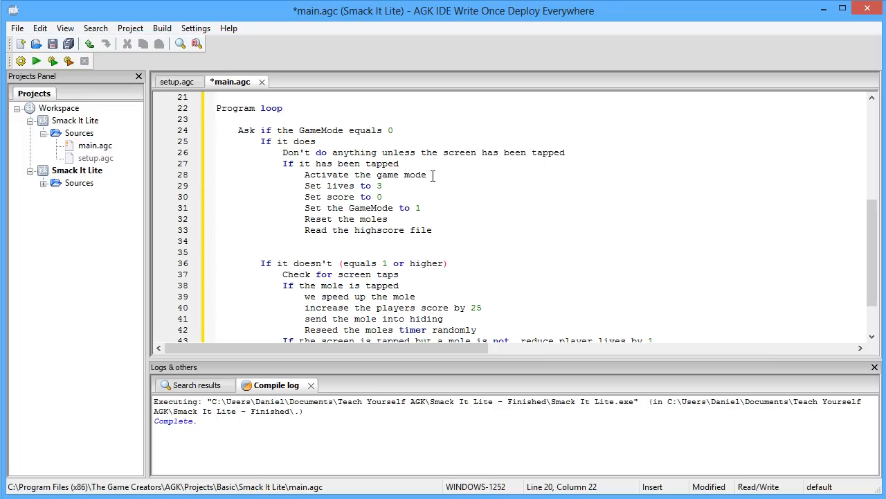
mouse_move(424, 183)
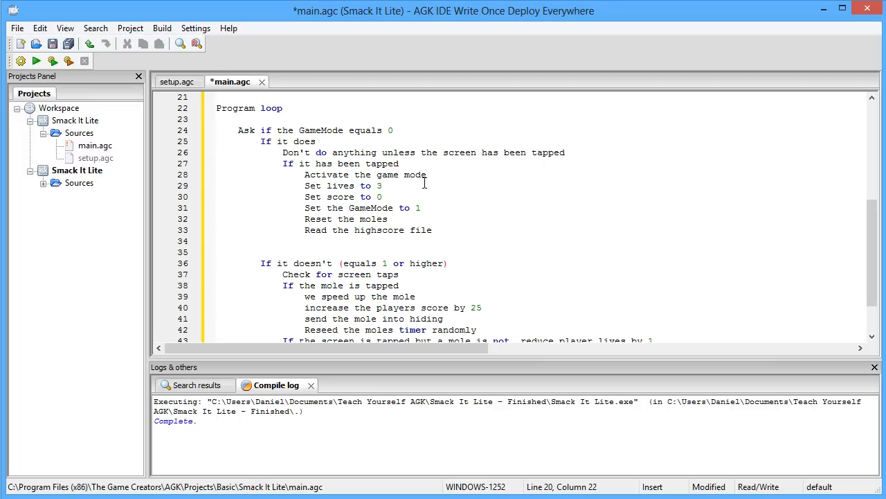
left_click(403, 185)
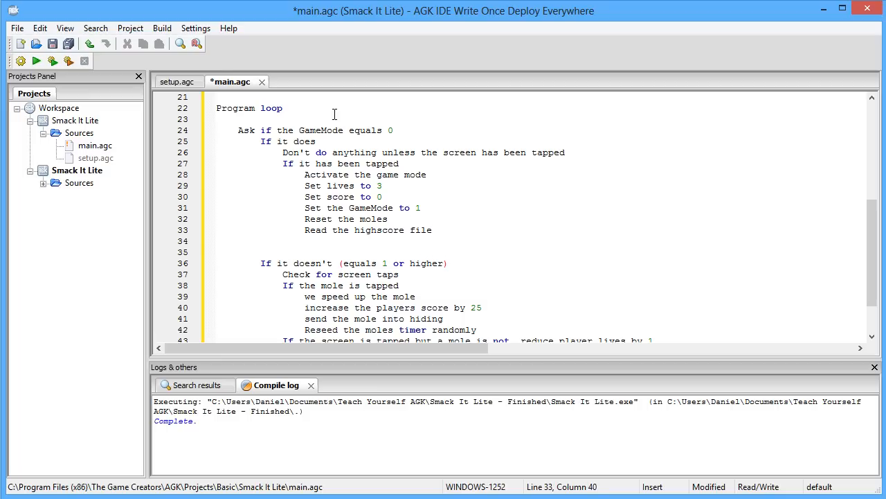
mouse_move(368, 262)
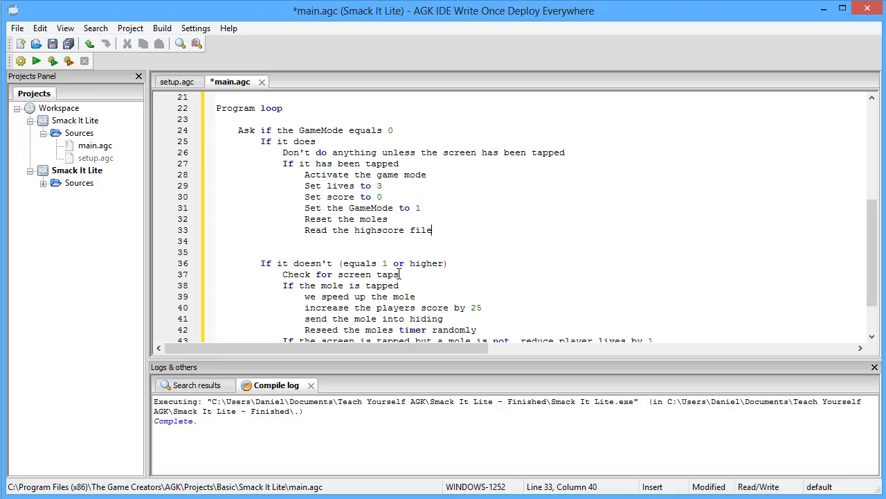
scroll("down", 3)
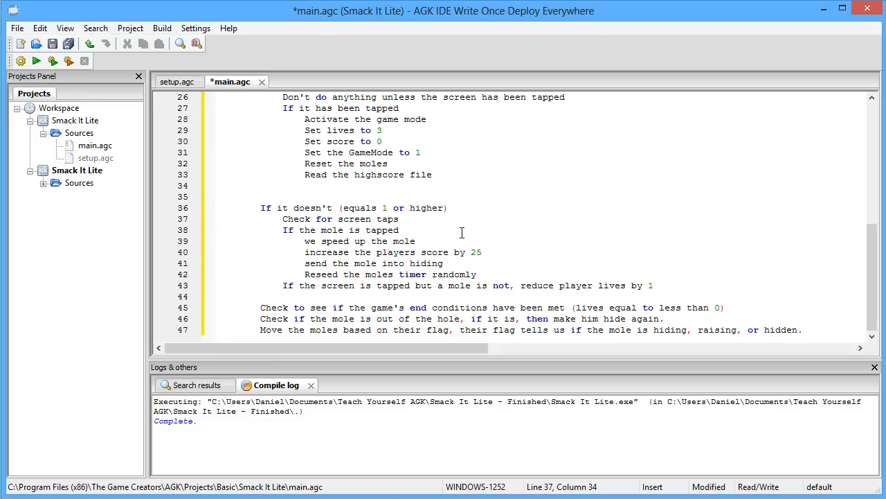
mouse_move(463, 224)
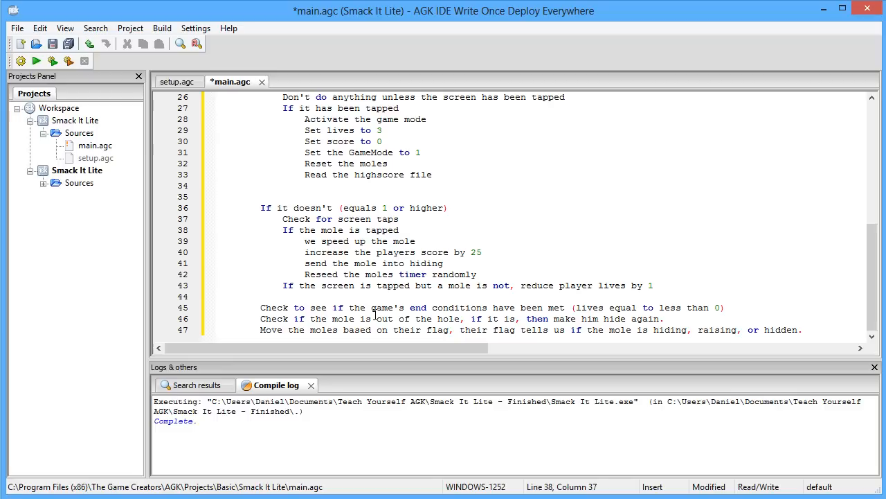
mouse_move(604, 308)
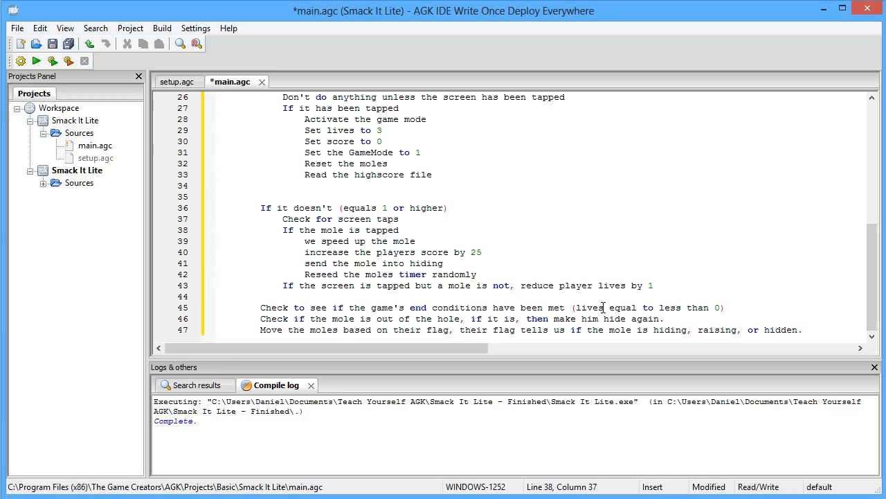
mouse_move(662, 308)
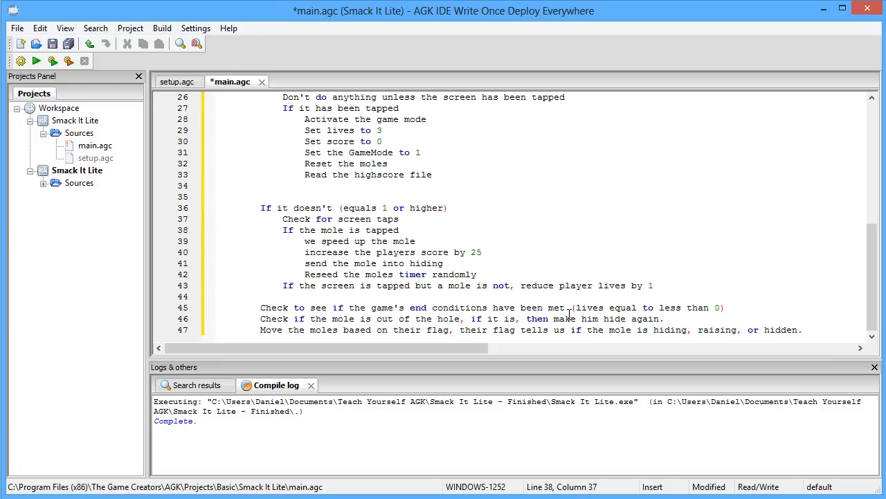
left_click(349, 318)
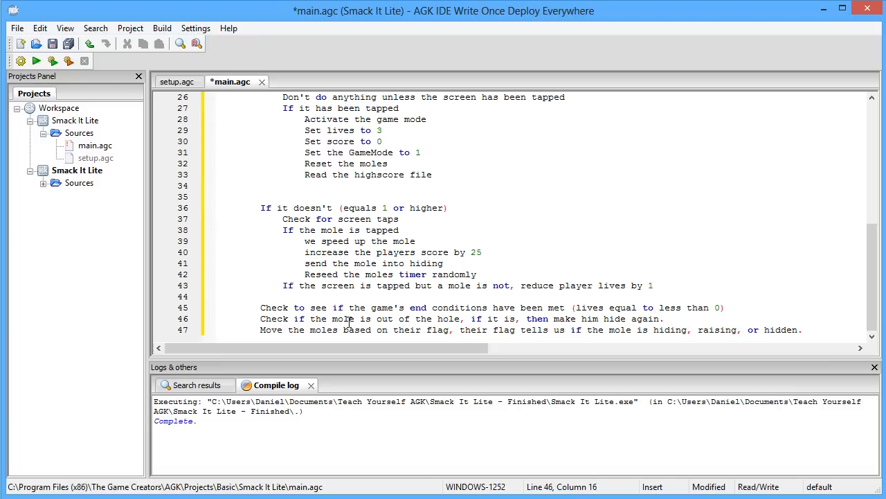
left_click(300, 317)
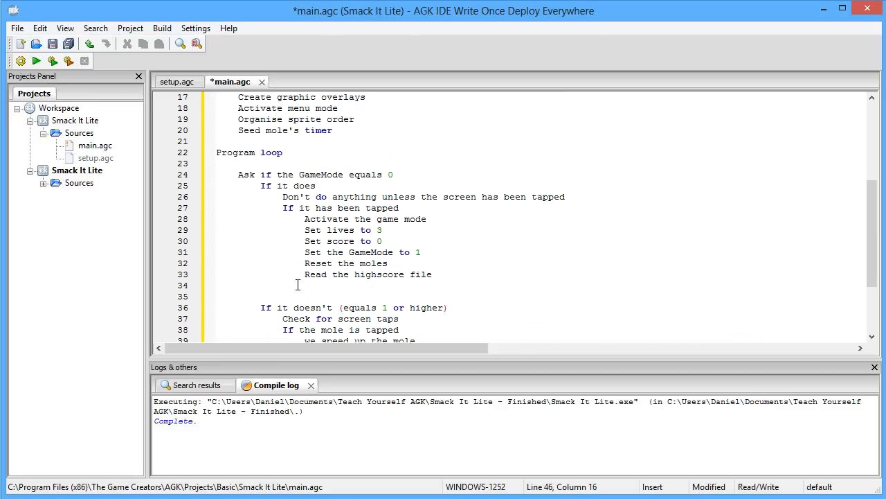
scroll("down", 3)
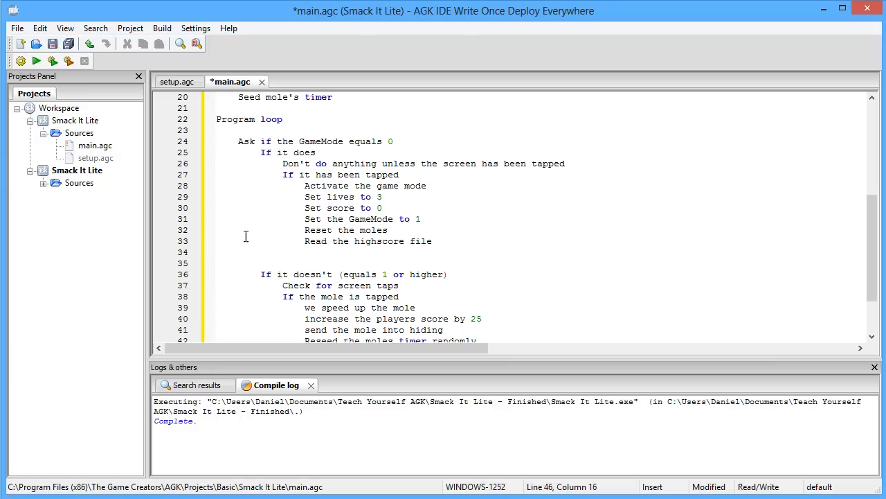
mouse_move(399, 154)
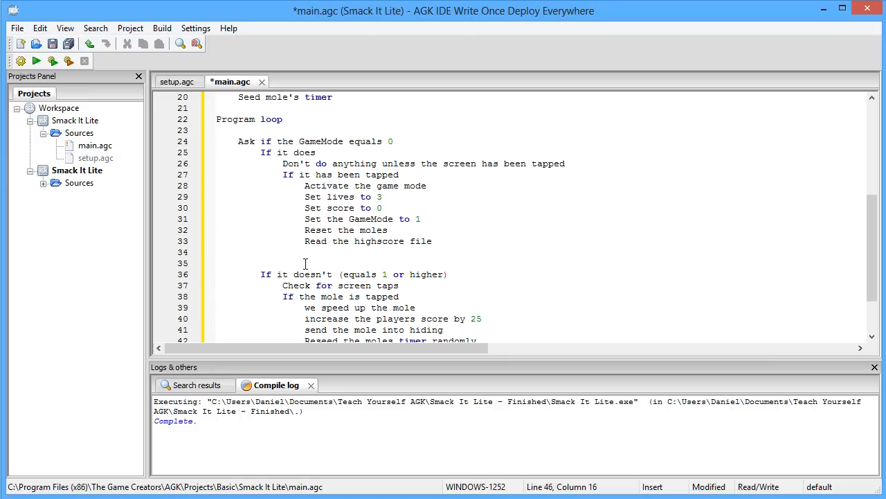
scroll("down", 3)
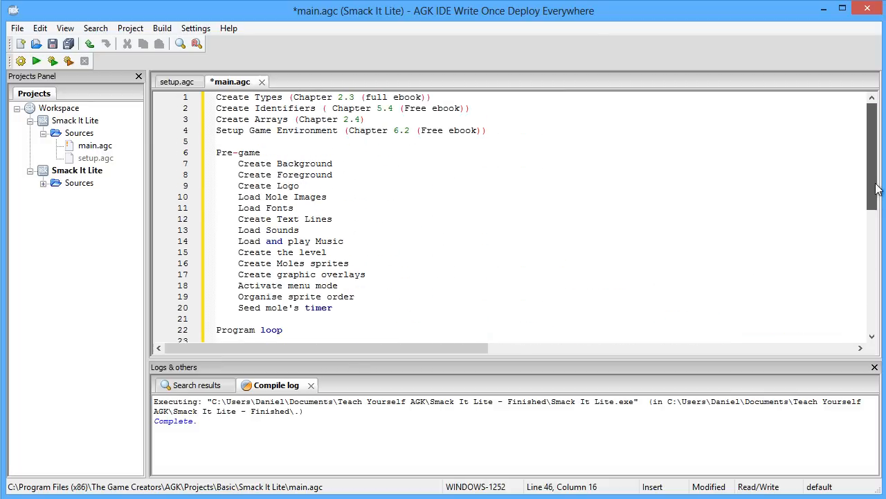
mouse_move(805, 160)
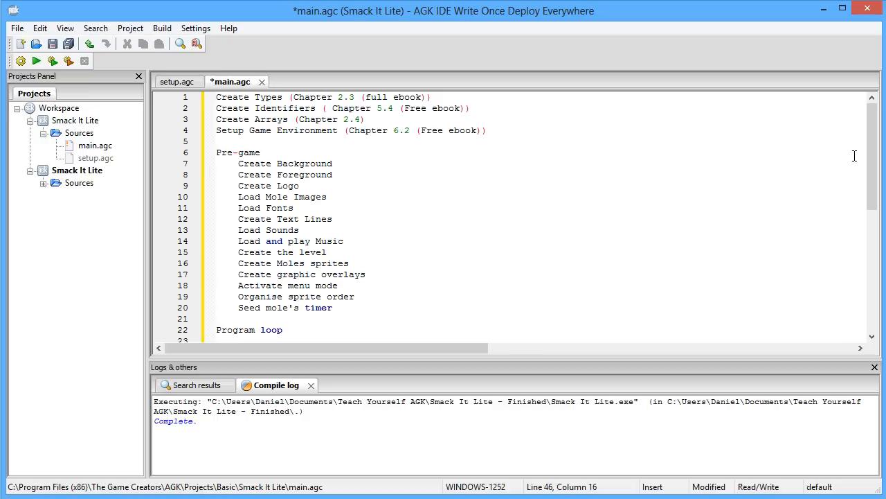
scroll("down", 3)
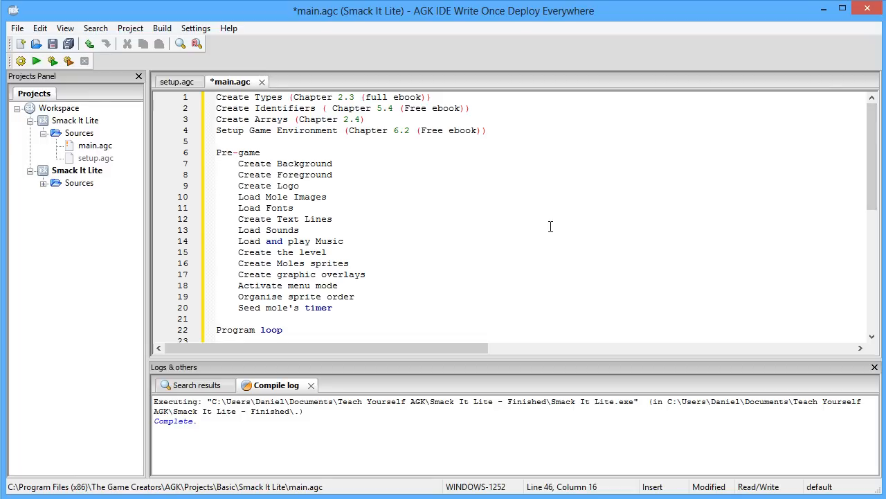
mouse_move(872, 197)
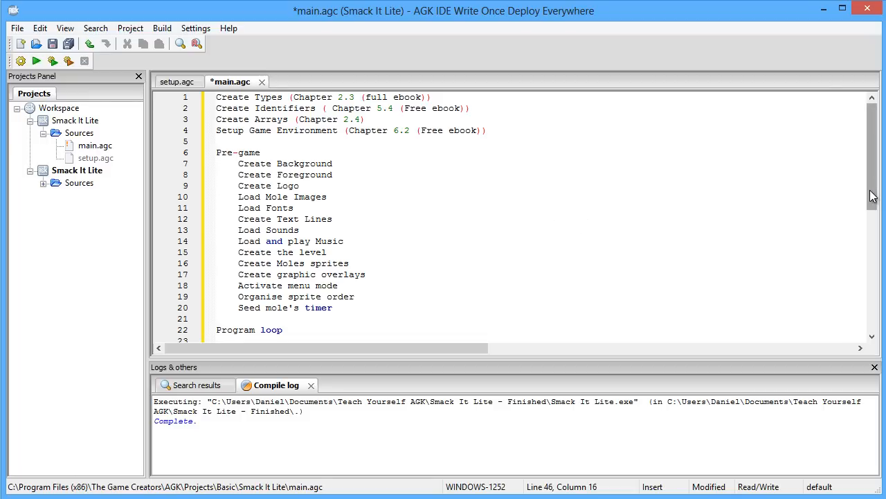